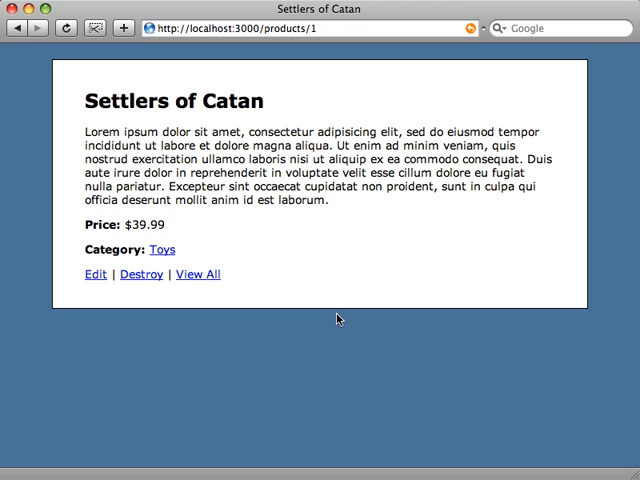
pyautogui.moveTo(281, 280)
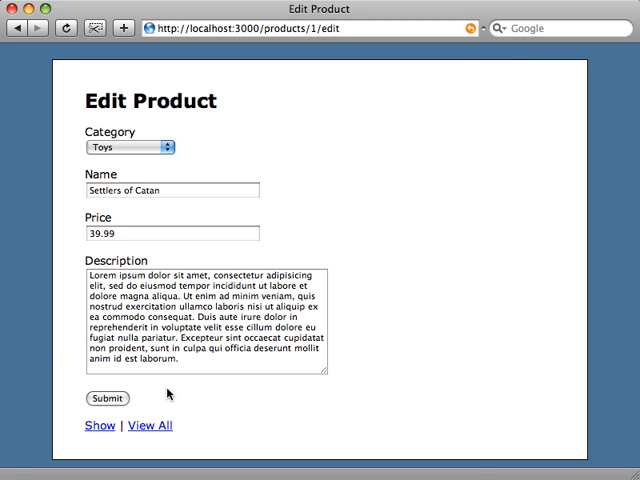
# - Load github.com/thoughtbot/paperclip/tree/master to reach Paperclip's public clone URL
pyautogui.write('http://github.com/thoughtbot/paperclip/tree/master')
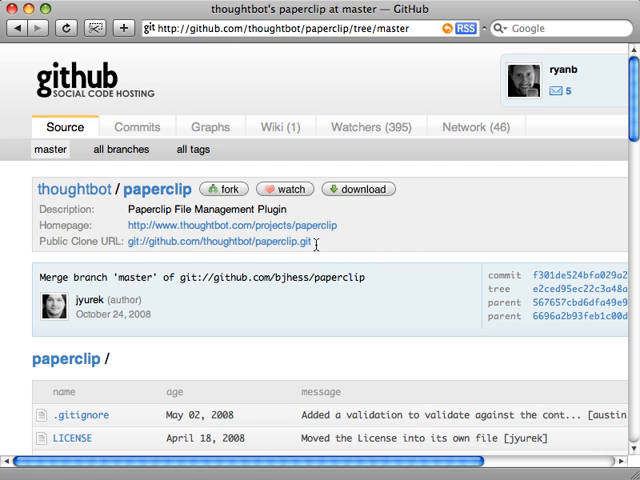
pyautogui.moveTo(307, 247)
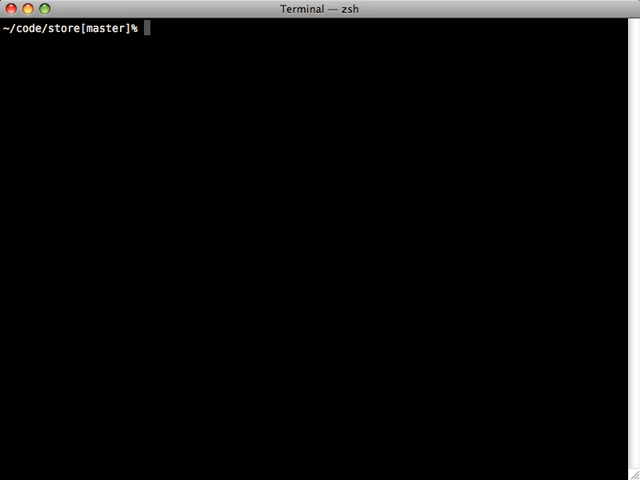
# - Install the Paperclip plugin, generate the product photo migration, and run rake db:migrate
pyautogui.write('script/plugin install git://github.com/thoughtbot/paperclip.git')
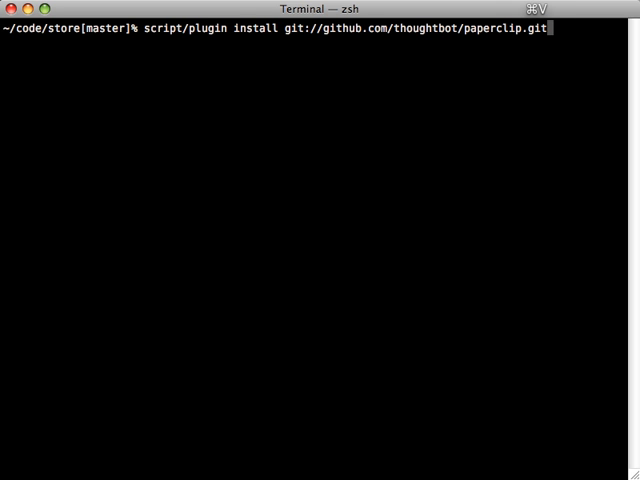
pyautogui.press('Return')
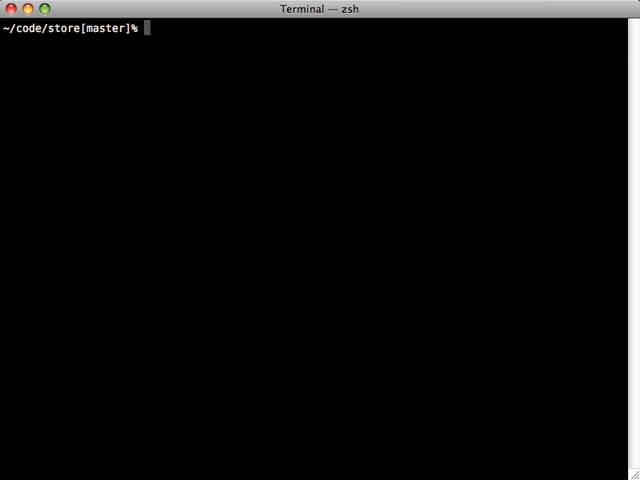
pyautogui.write('script/generate pe')
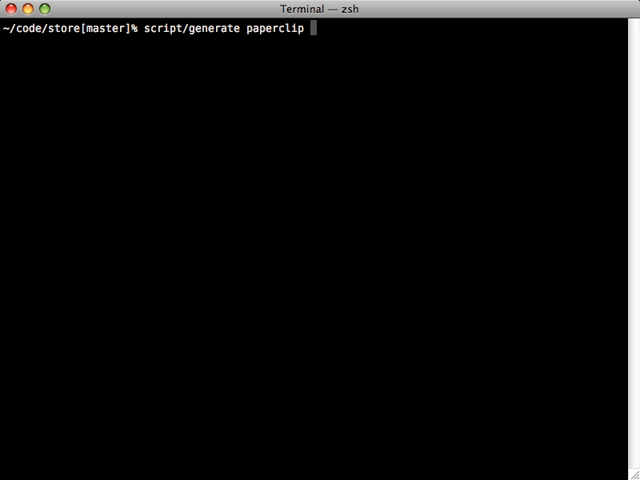
pyautogui.write('produc')
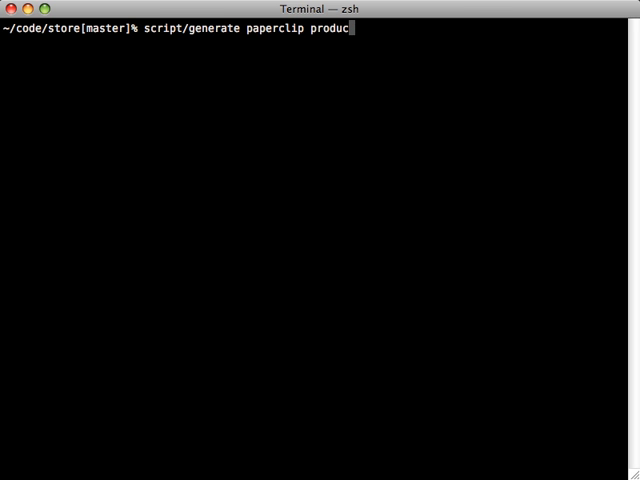
pyautogui.write('t')
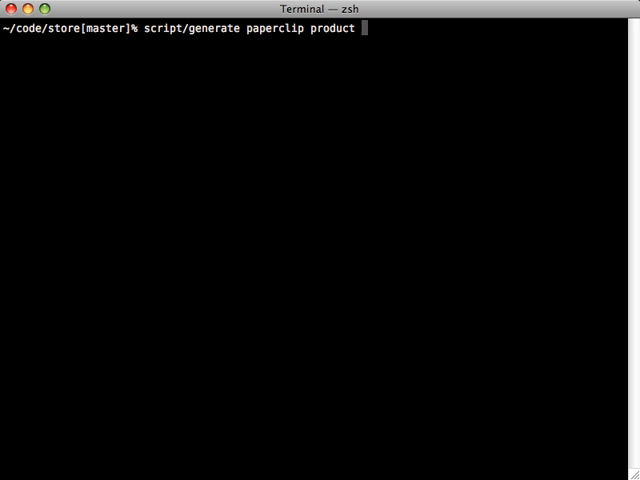
pyautogui.write('pr')
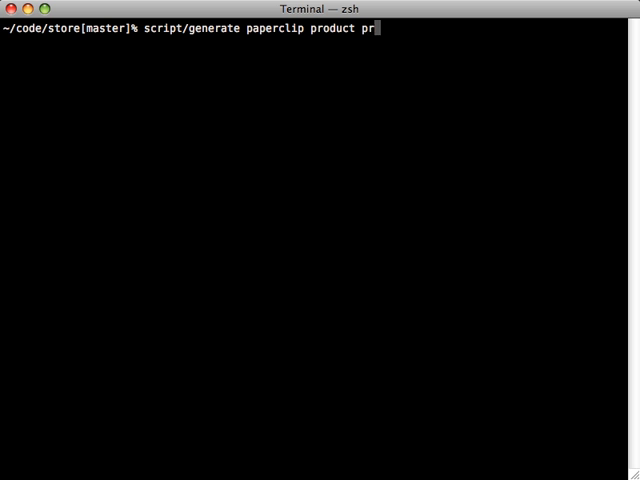
pyautogui.write('hoto')
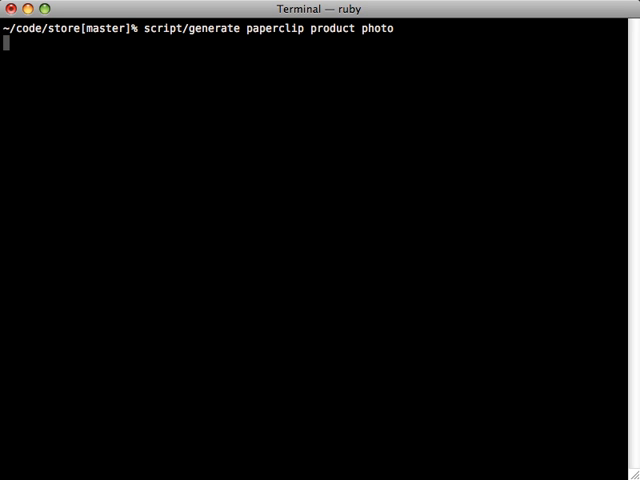
pyautogui.write('rake')
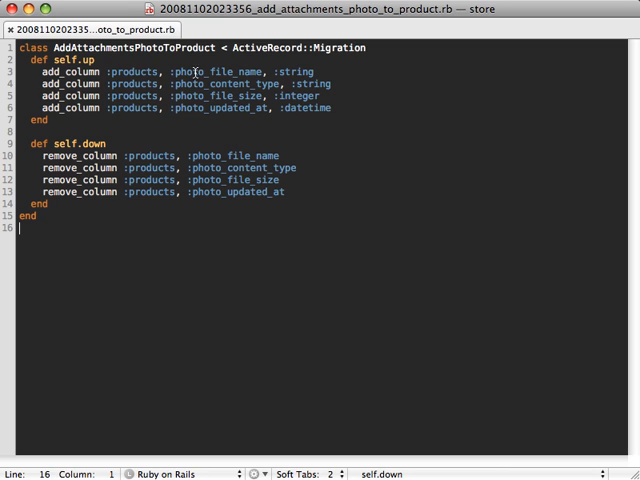
# - Review the photo migration, then add has_attached_file :photo below belongs_to :category
pyautogui.doubleClick(218, 71)
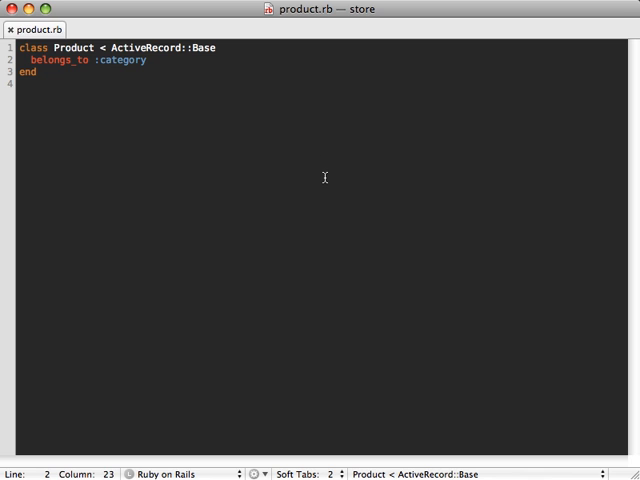
pyautogui.press('enter')
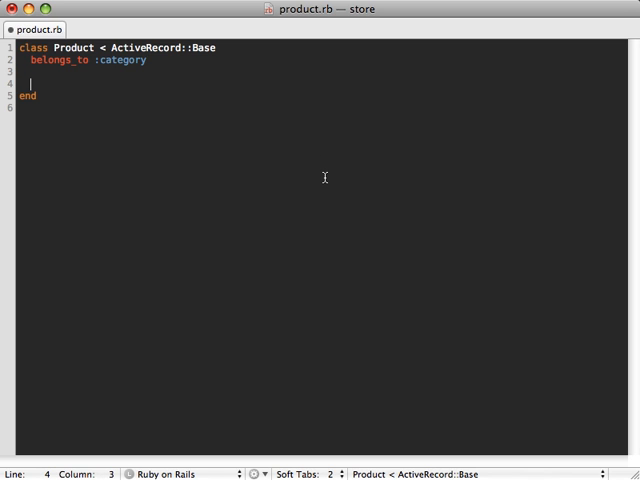
pyautogui.write('has_')
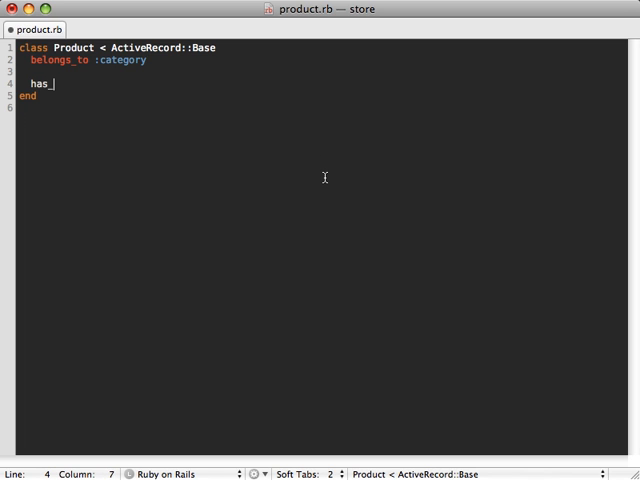
pyautogui.write('_attached_file')
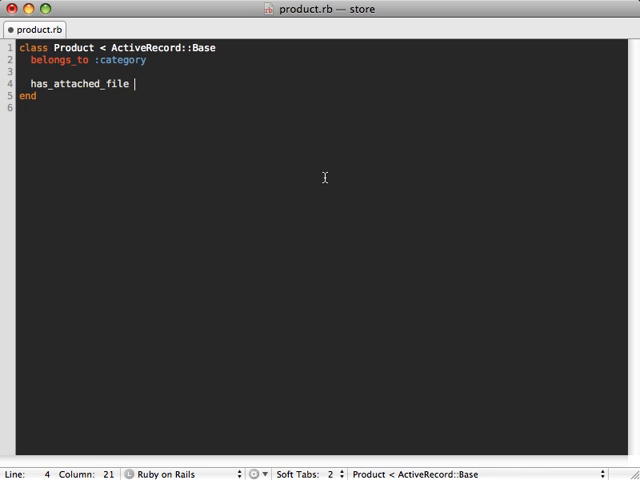
pyautogui.write(':p')
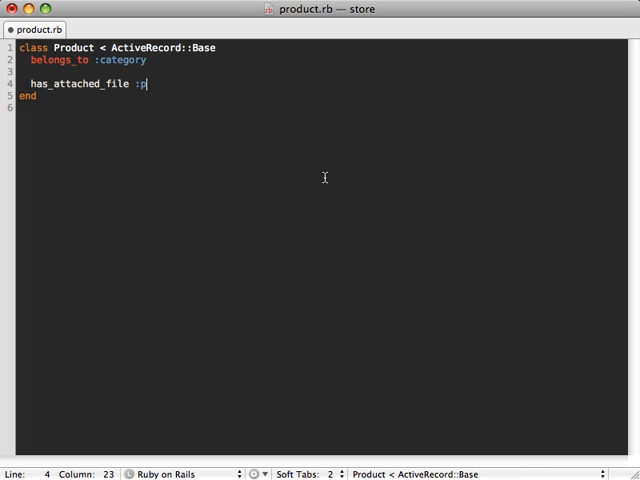
pyautogui.write('h')
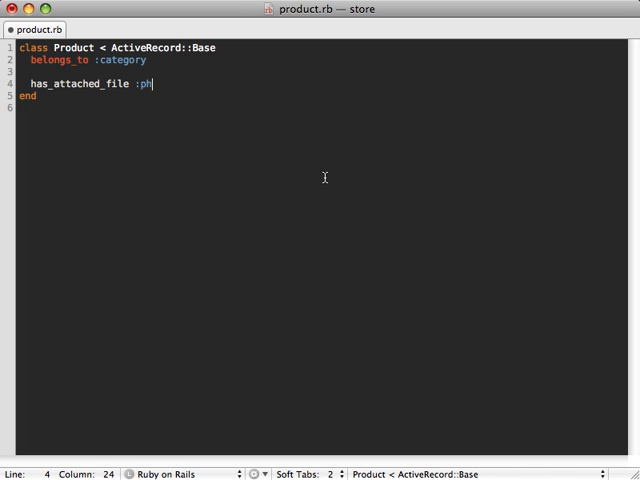
pyautogui.write('oto')
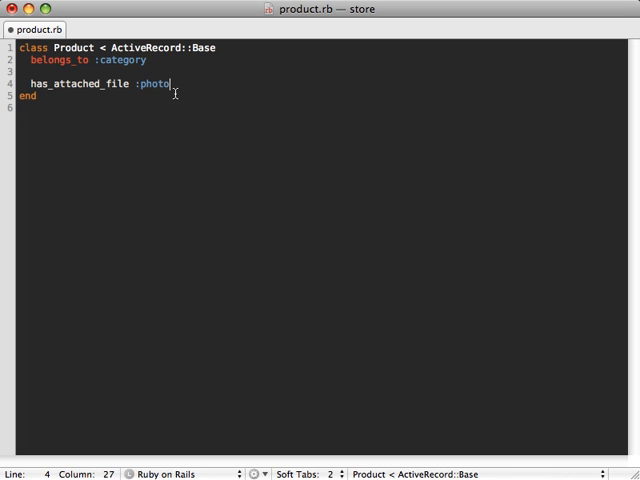
pyautogui.doubleClick(152, 84)
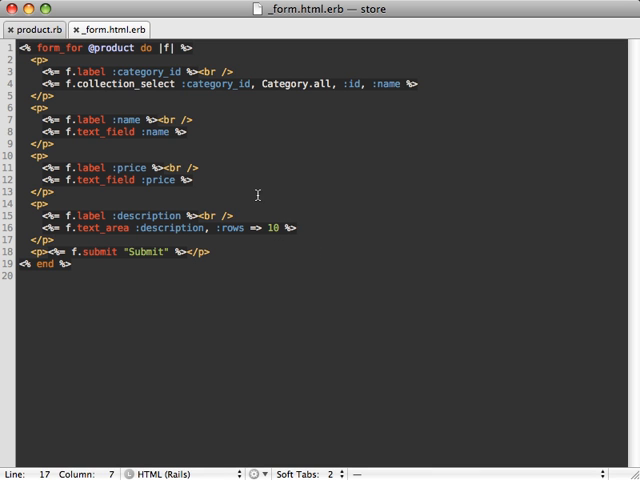
pyautogui.moveTo(308, 288)
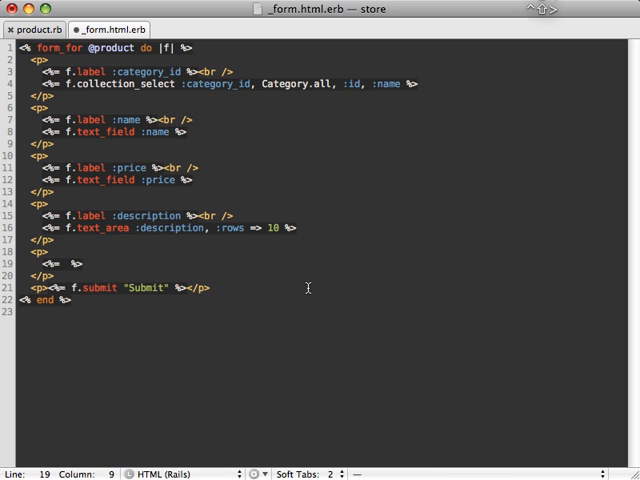
# - Add <%= f.file_field :photo %> above Submit and :html options to form_for
pyautogui.write('f.file_field :phot')
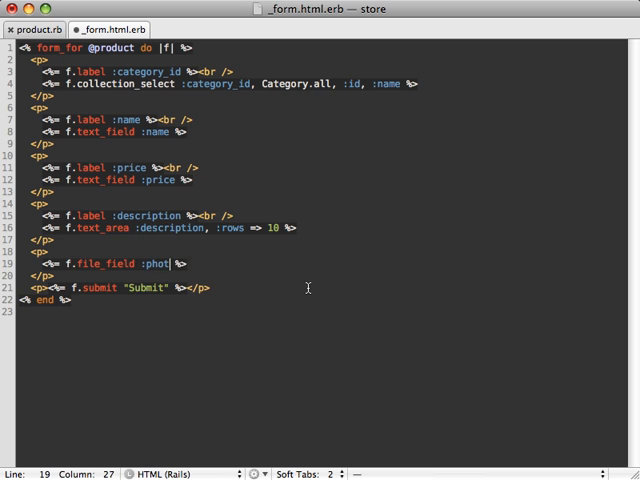
pyautogui.write('o')
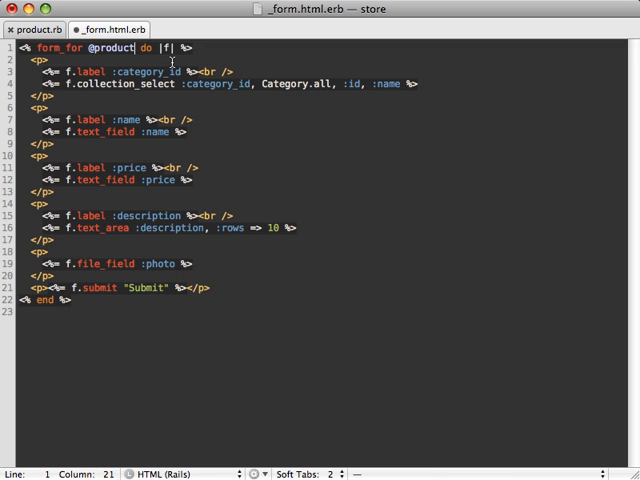
pyautogui.write(', :htm')
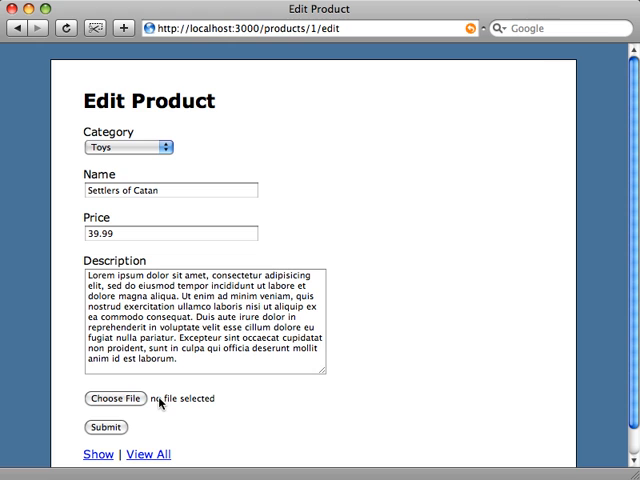
# - Check the new photo file chooser on the reloaded Edit Product page
pyautogui.click(113, 398)
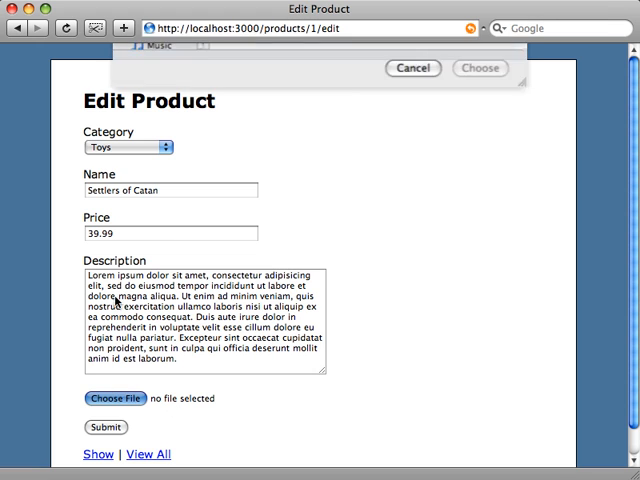
pyautogui.click(256, 100)
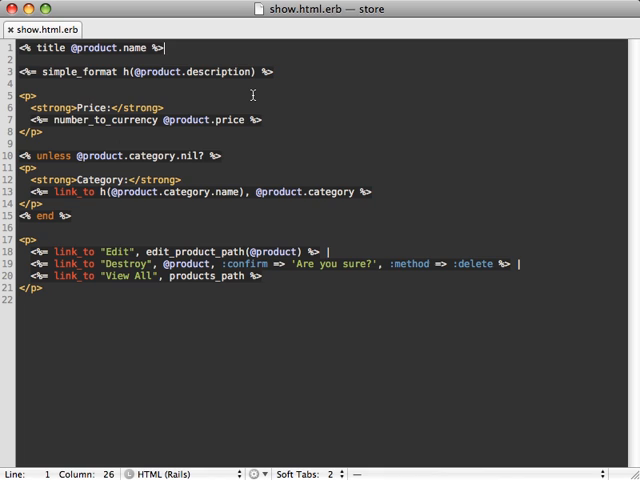
pyautogui.moveTo(247, 94)
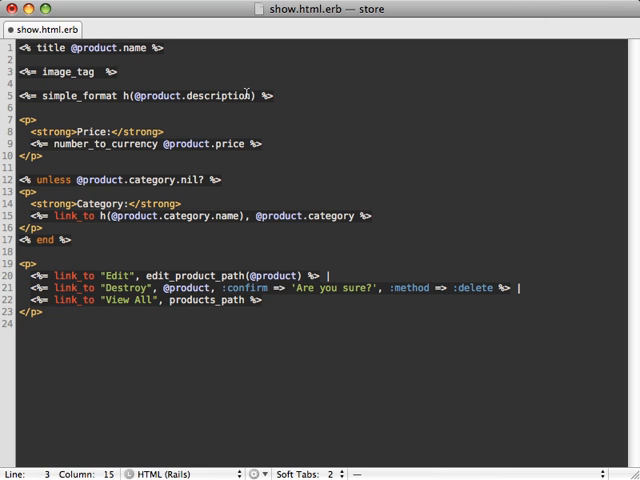
pyautogui.write('@product')
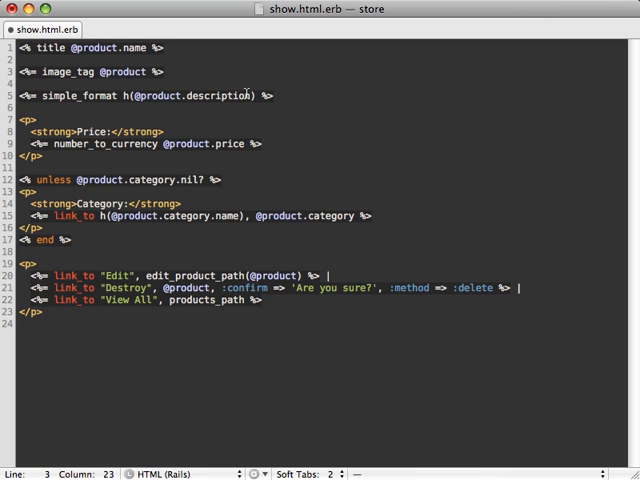
pyautogui.write('.photo')
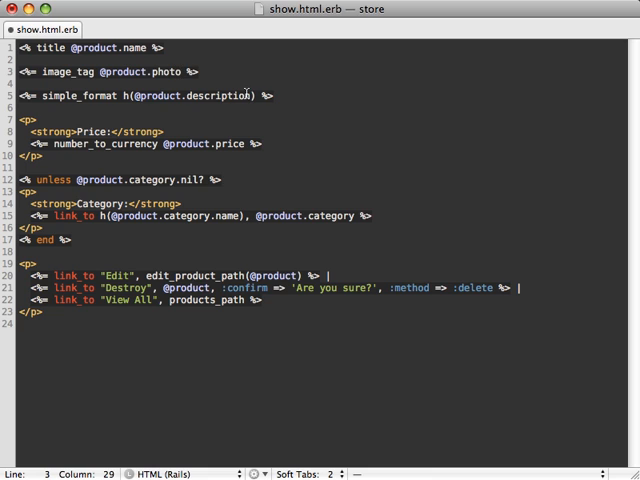
pyautogui.write('.url')
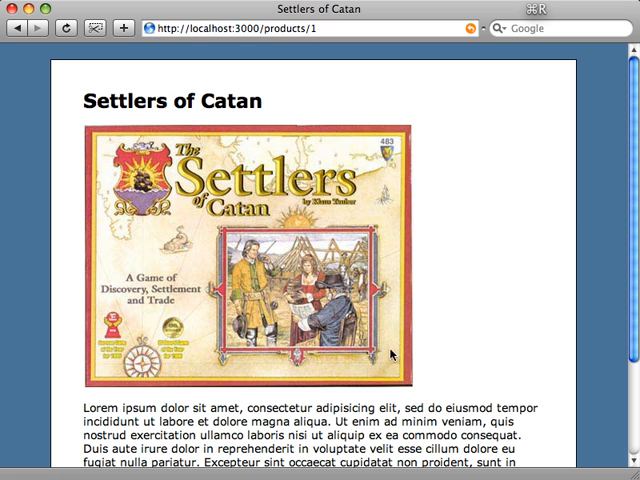
pyautogui.moveTo(410, 352)
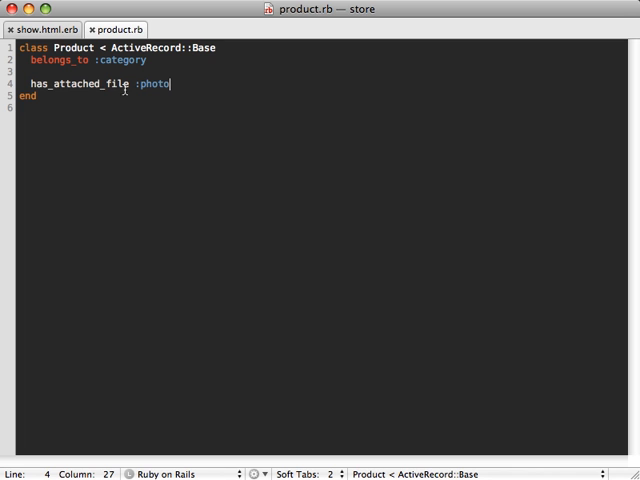
# - Add :styles => { :small => "150x150>" } to has_attached_file :photo and save product.rb
pyautogui.doubleClick(78, 83)
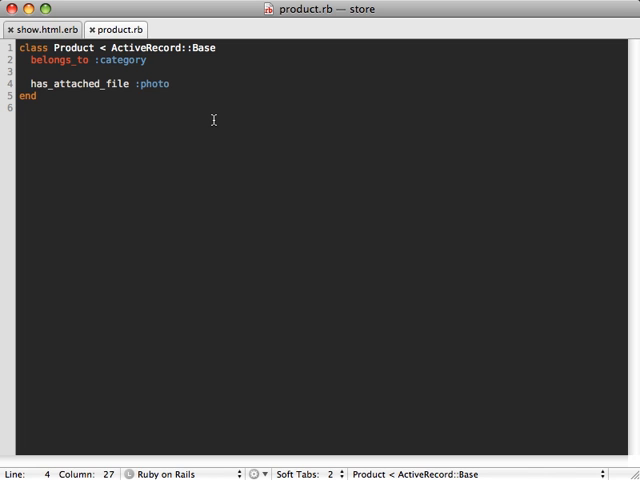
pyautogui.write(', :styles =>')
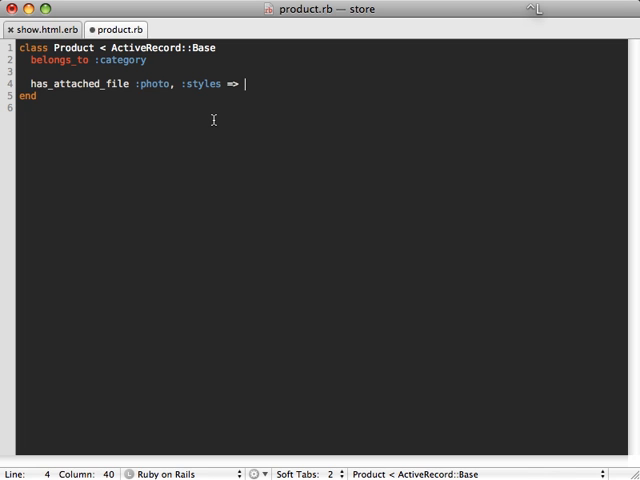
pyautogui.write('{ }')
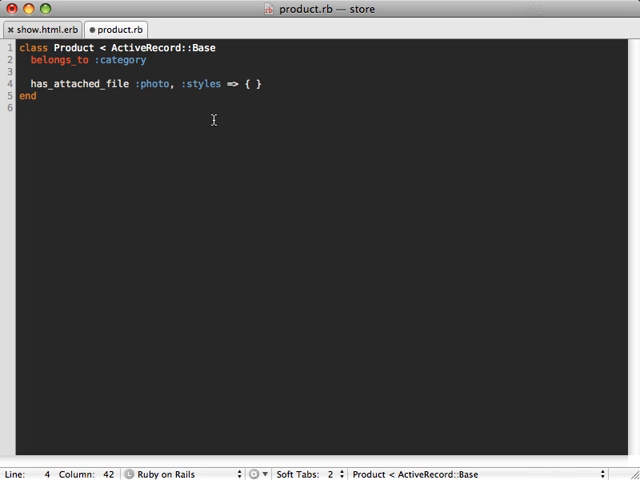
pyautogui.write(':small => "')
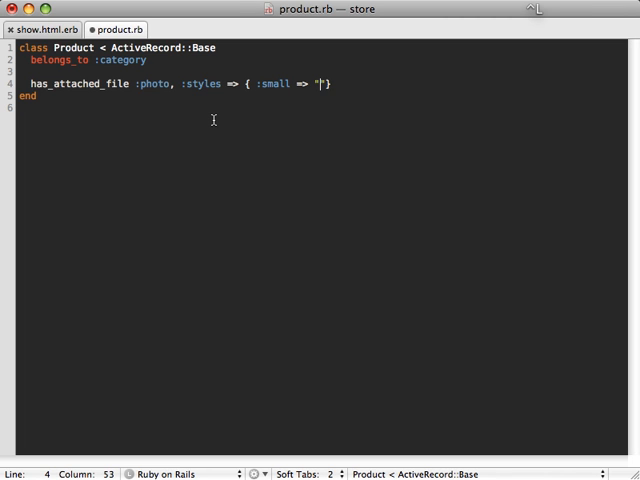
pyautogui.write('150x150>')
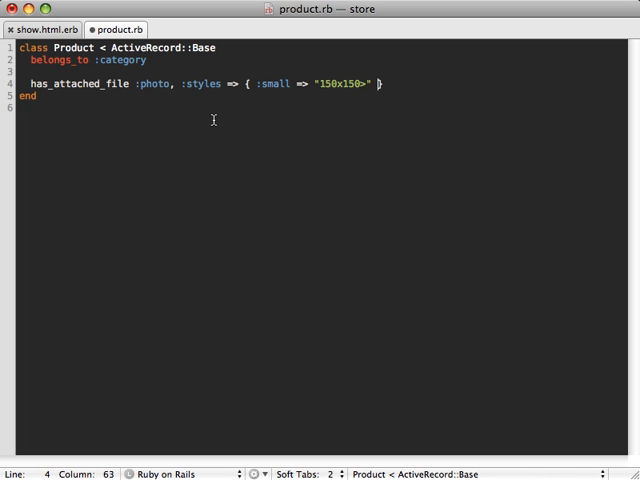
pyautogui.press('cmd+s')
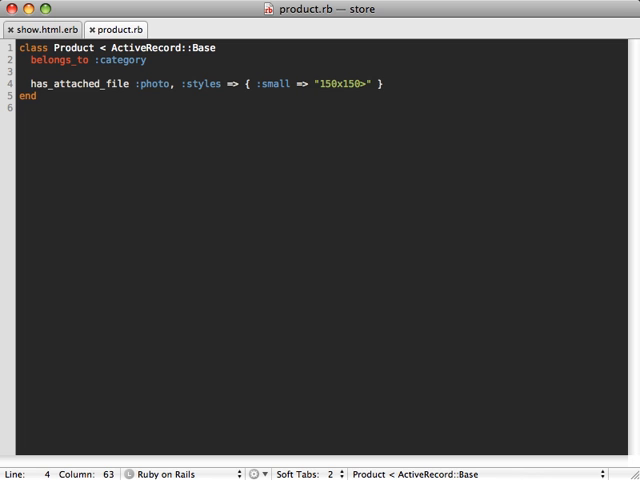
pyautogui.click(44, 29)
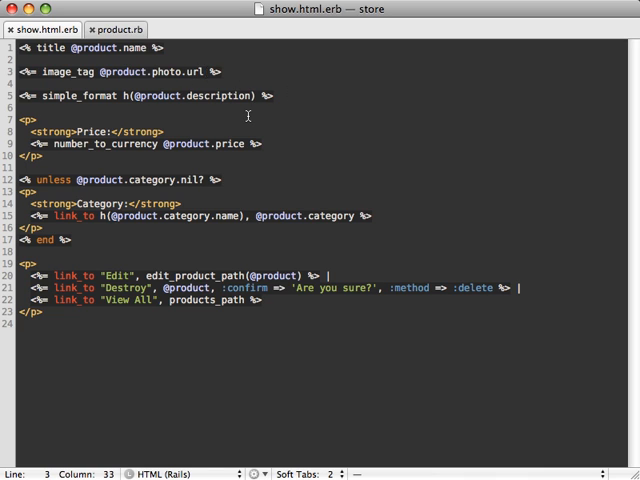
pyautogui.write('(')
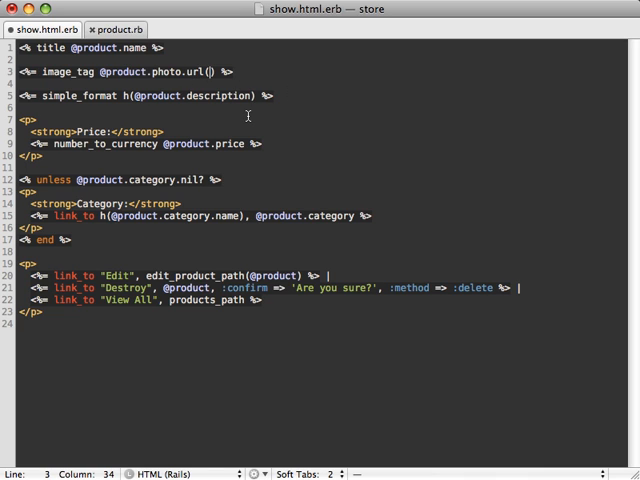
pyautogui.write(':small')
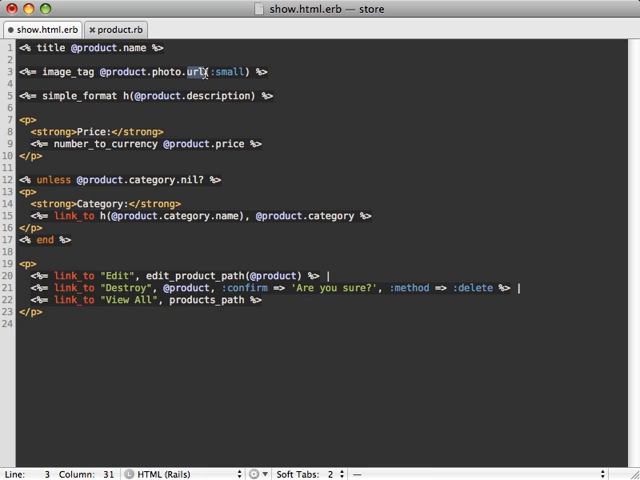
pyautogui.moveTo(208, 80)
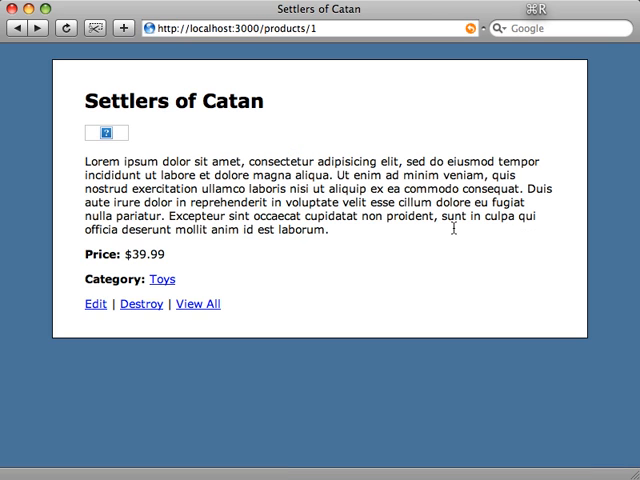
pyautogui.moveTo(140, 150)
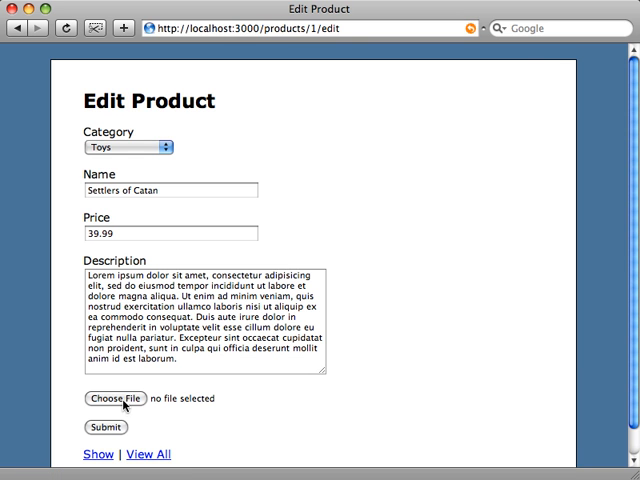
# - Attach settlers.jpg from the Desktop as the product photo and submit the form
pyautogui.click(112, 398)
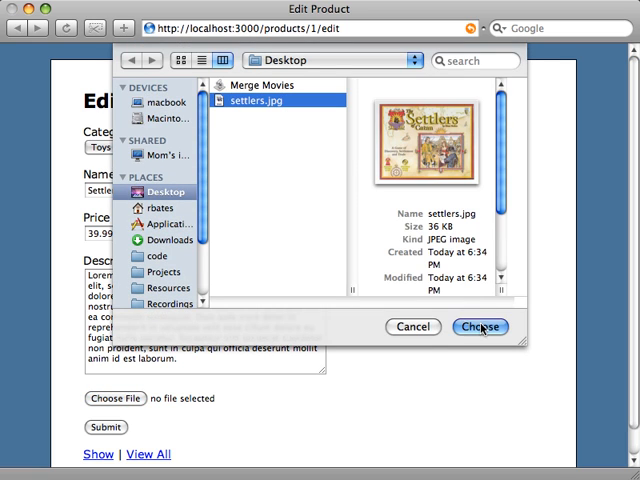
pyautogui.click(480, 327)
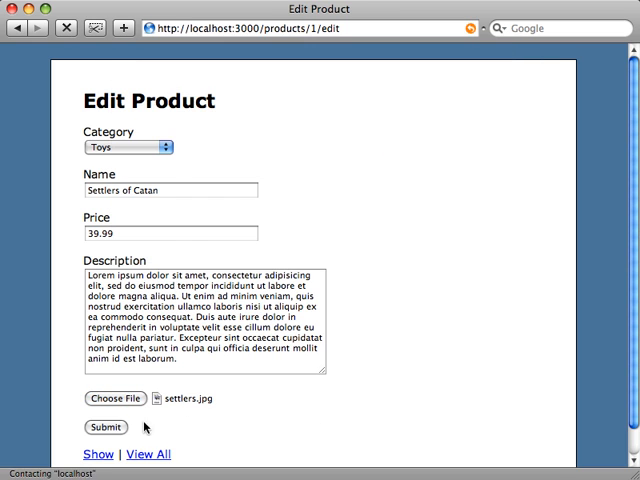
pyautogui.click(104, 428)
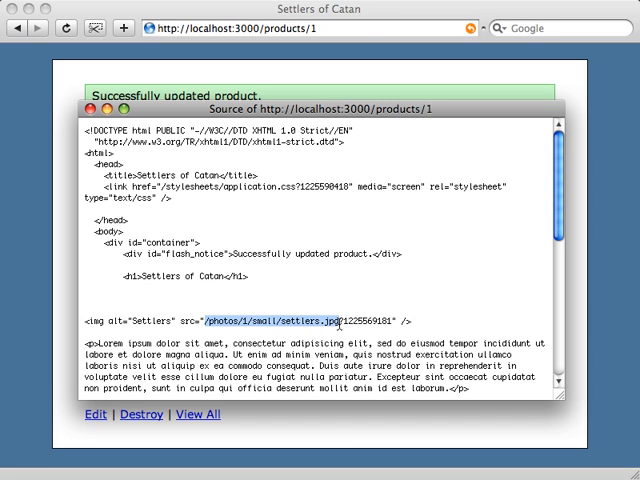
pyautogui.moveTo(325, 335)
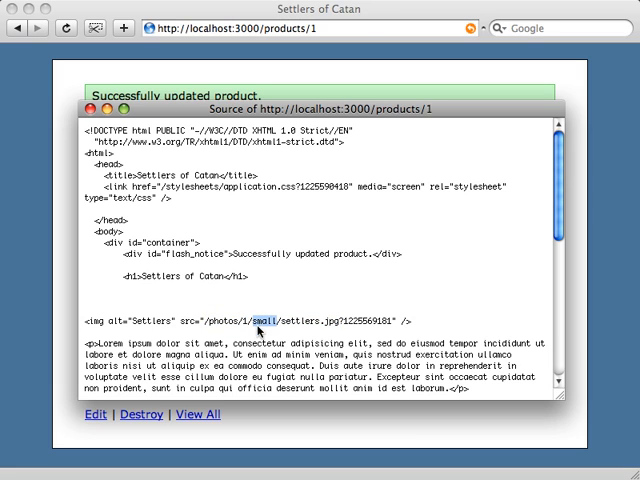
# - Highlight 'small' in the page source's /photos/1/small/settlers.jpg image path
pyautogui.doubleClick(320, 322)
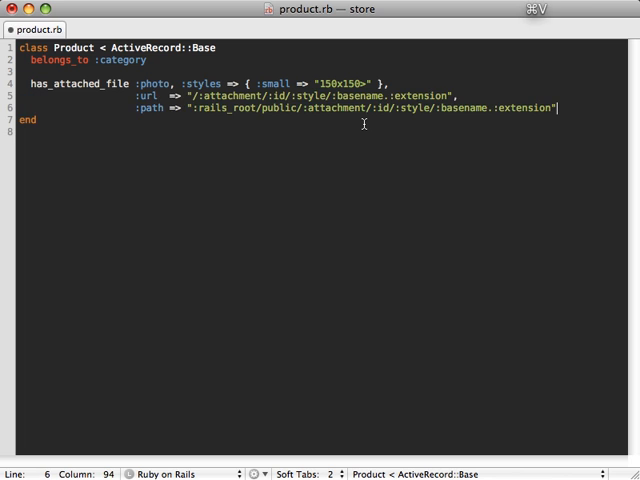
# - Highlight the :url and :path options and their :id and :basename placeholders to explain them
pyautogui.doubleClick(160, 95)
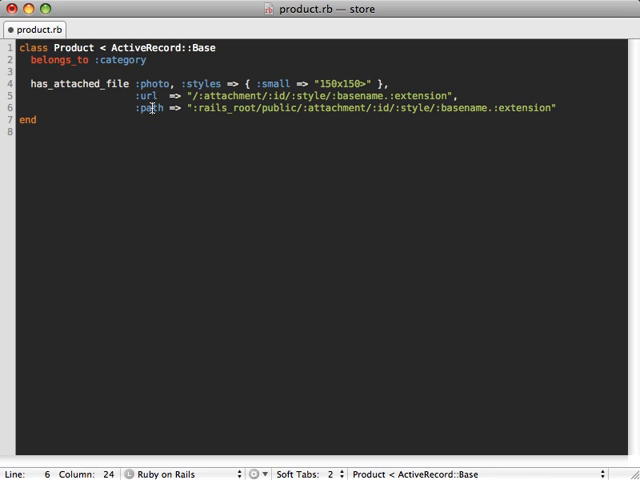
pyautogui.doubleClick(148, 108)
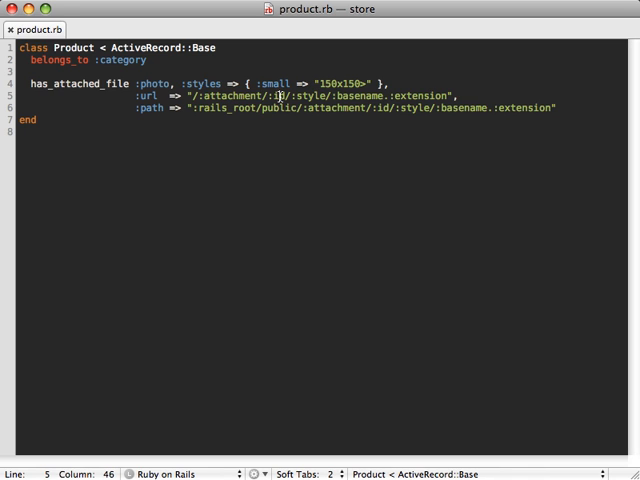
pyautogui.doubleClick(311, 95)
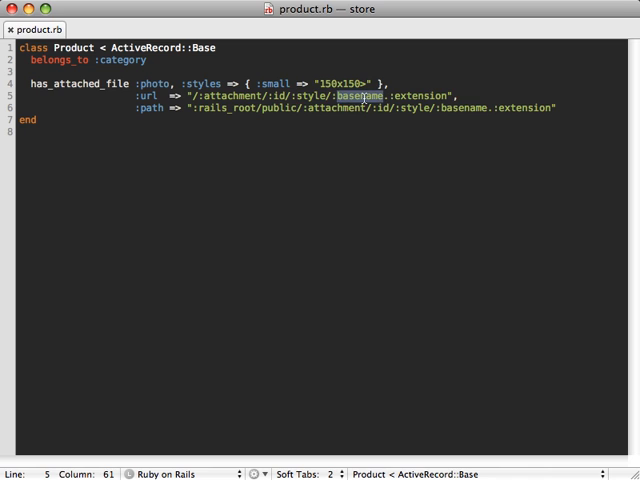
pyautogui.doubleClick(422, 96)
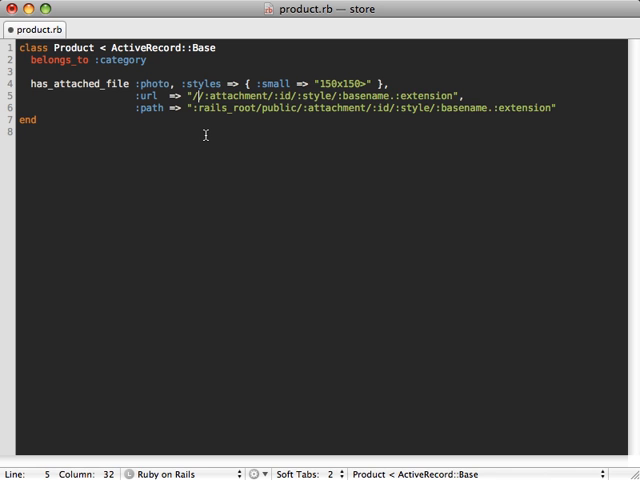
# - Swap :attachment for assets/products in the photo :url and :path strings
pyautogui.write('assets/products')
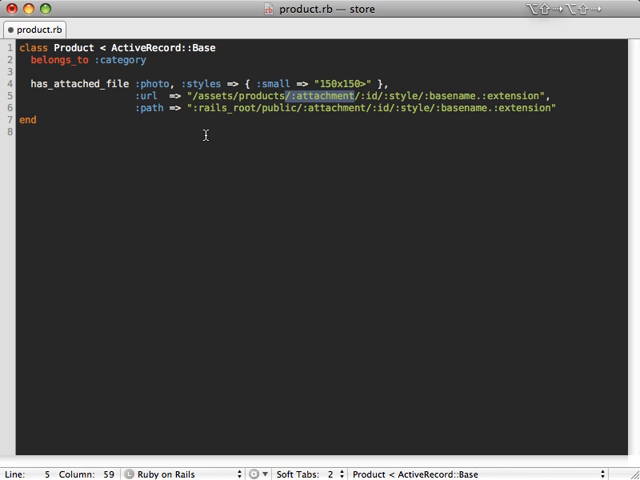
pyautogui.press('Delete')
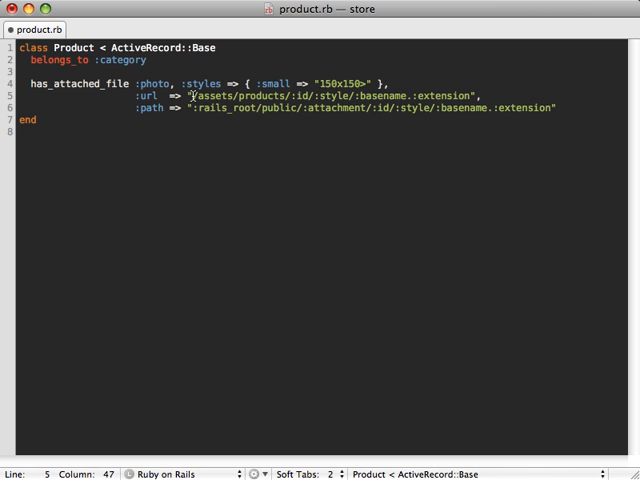
pyautogui.moveTo(192, 95); pyautogui.dragTo(470, 95)
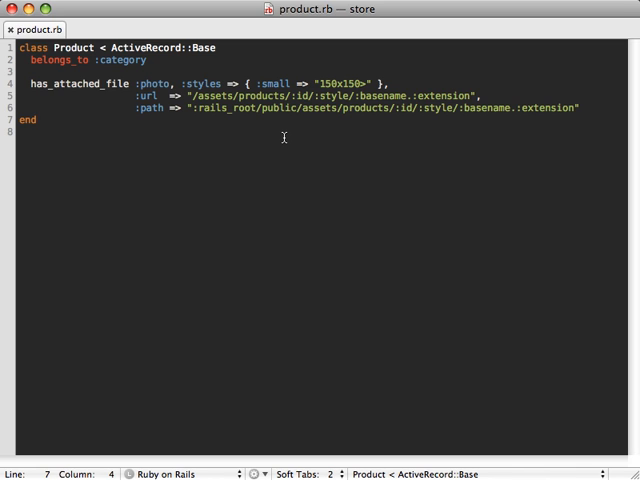
pyautogui.doubleClick(213, 95)
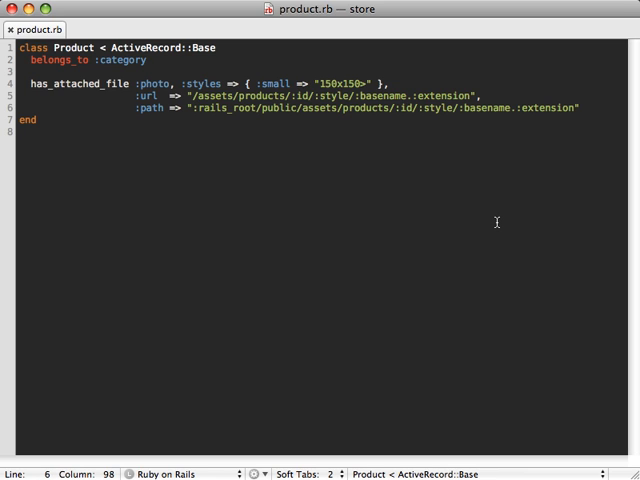
pyautogui.click(575, 108)
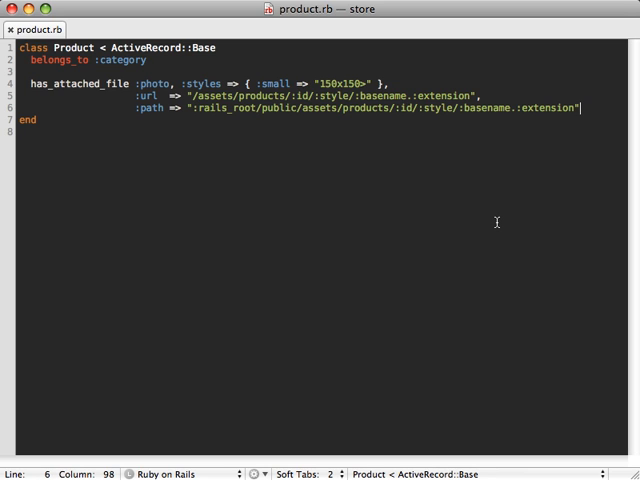